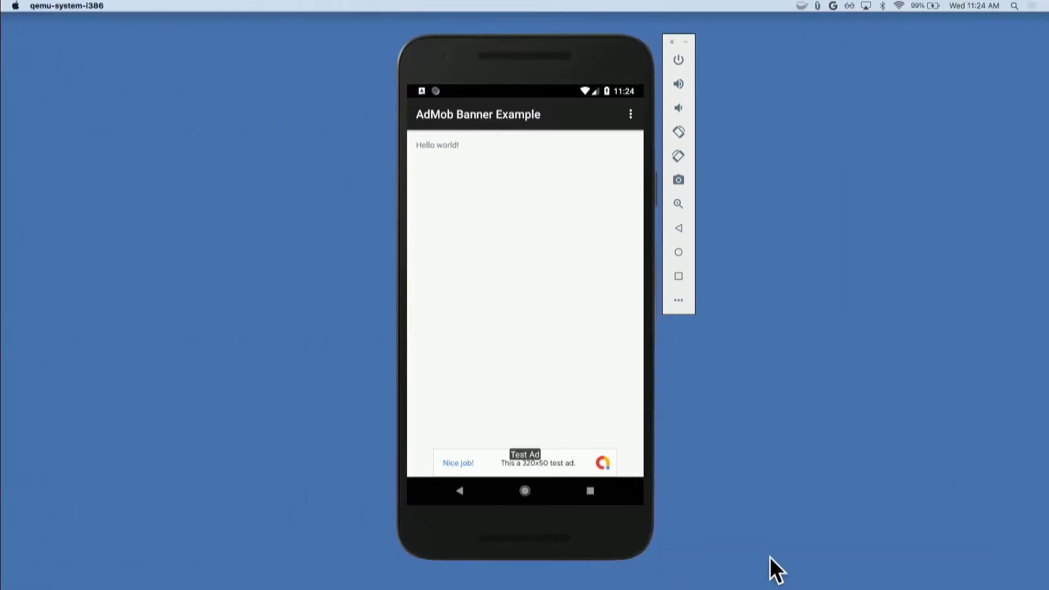
{"action": "mouse_move", "coordinate": [589, 491]}
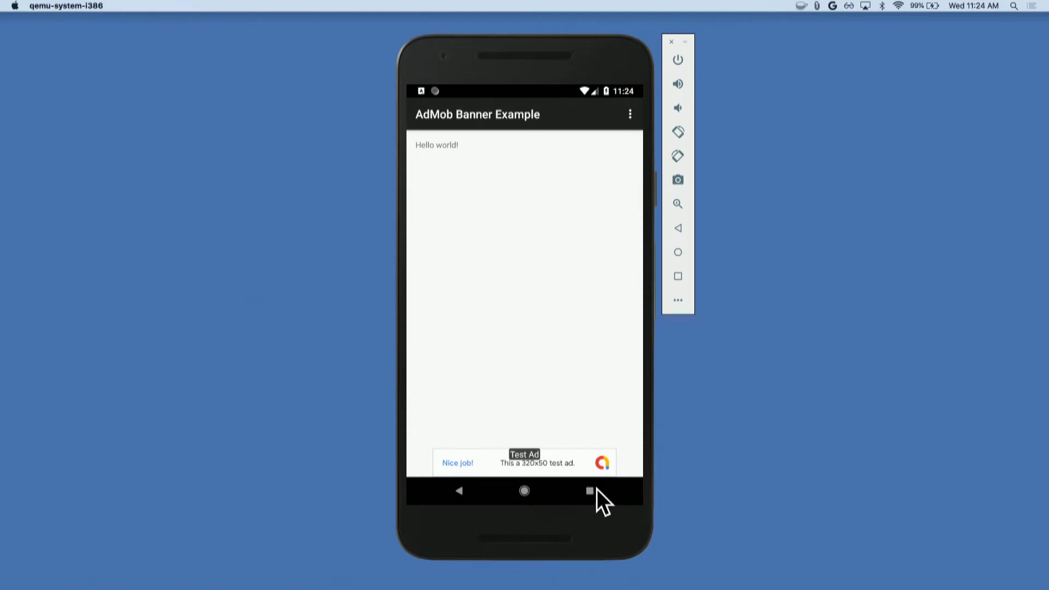
{"action": "mouse_move", "coordinate": [562, 475]}
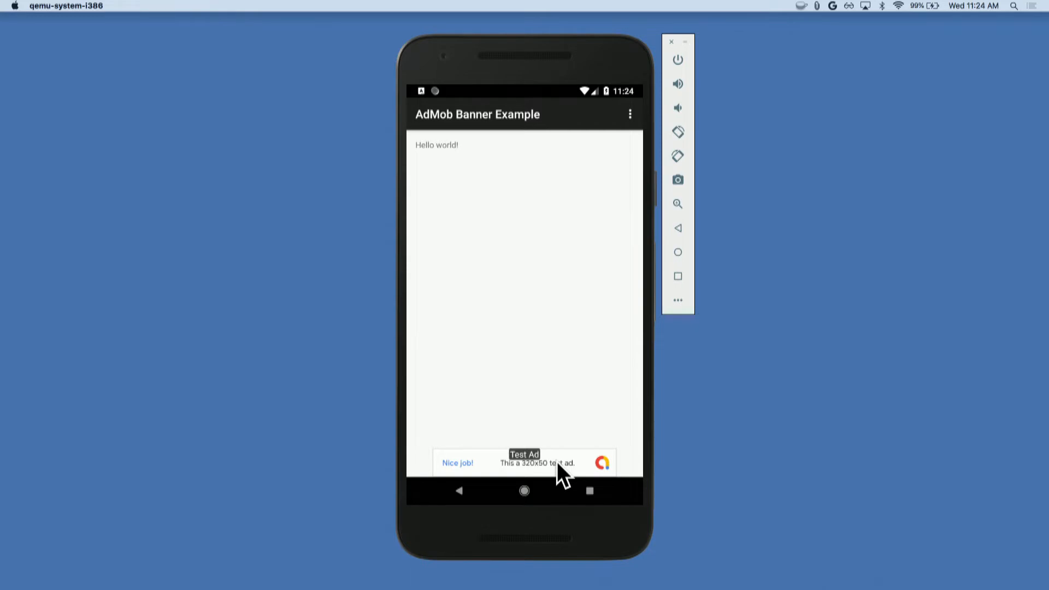
Use the debug gesture on the test banner and show its Ad Information with the full click URL.
{"action": "left_click", "coordinate": [556, 463]}
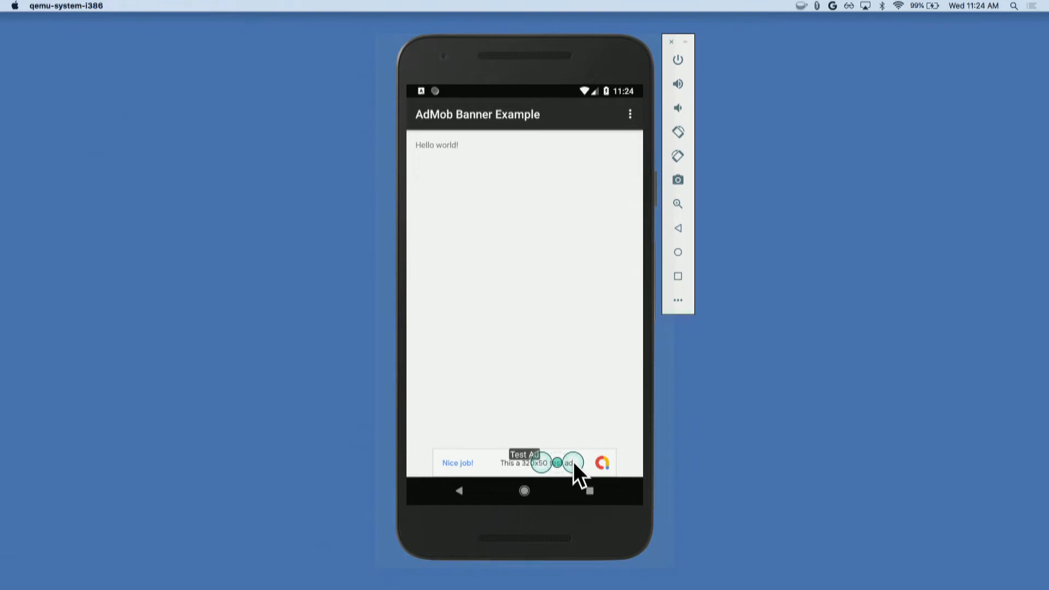
{"action": "left_click", "coordinate": [569, 462]}
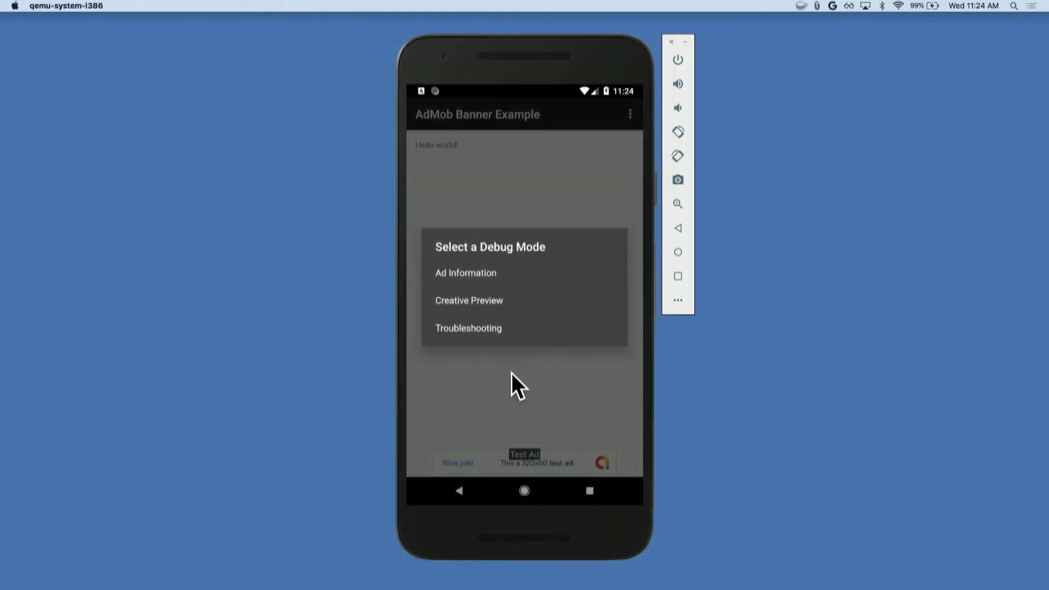
{"action": "mouse_move", "coordinate": [541, 285]}
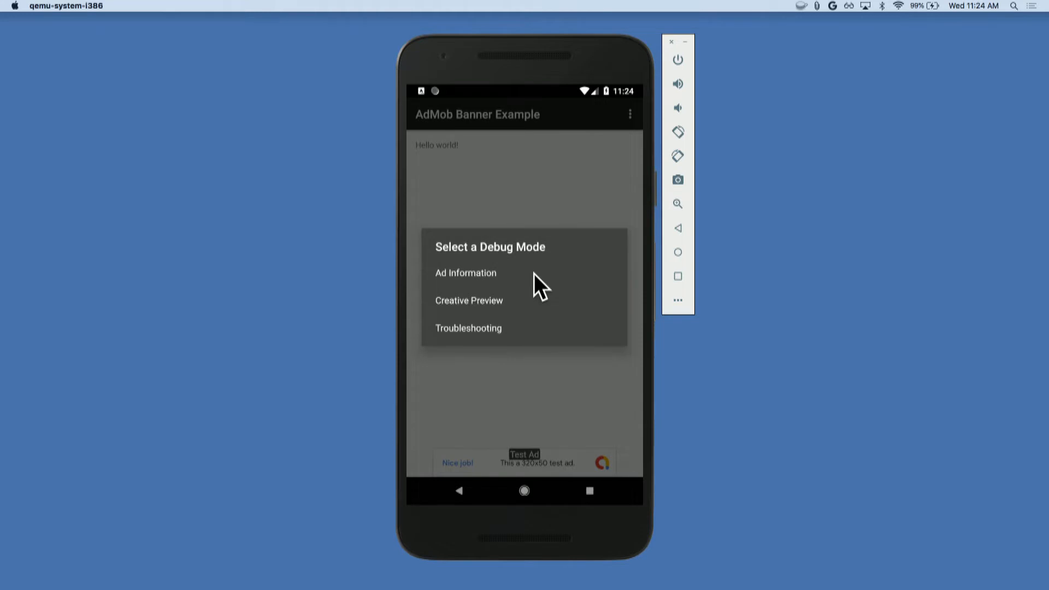
{"action": "left_click", "coordinate": [465, 273]}
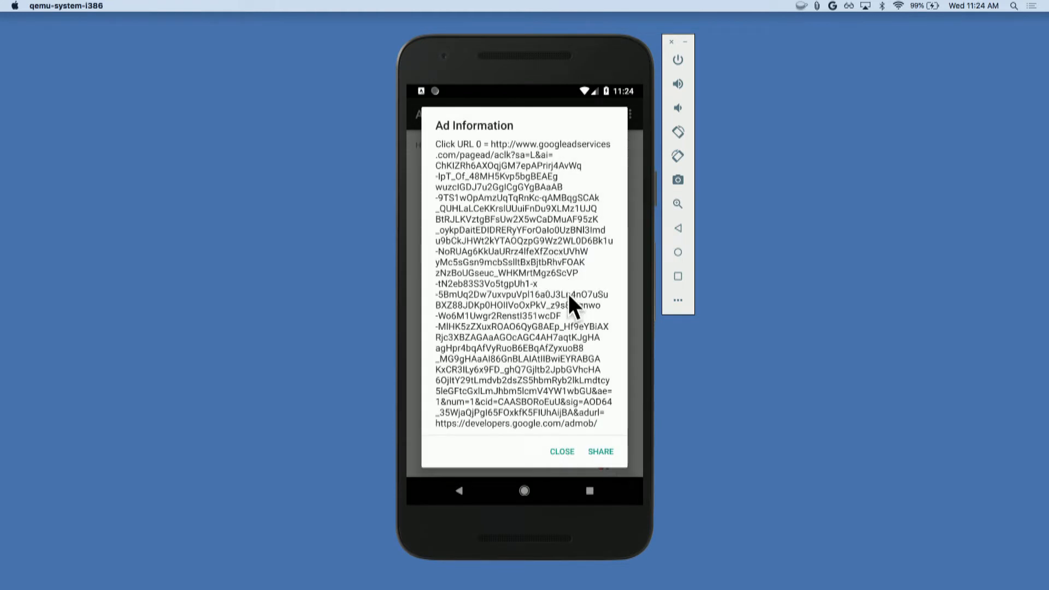
{"action": "mouse_move", "coordinate": [599, 388]}
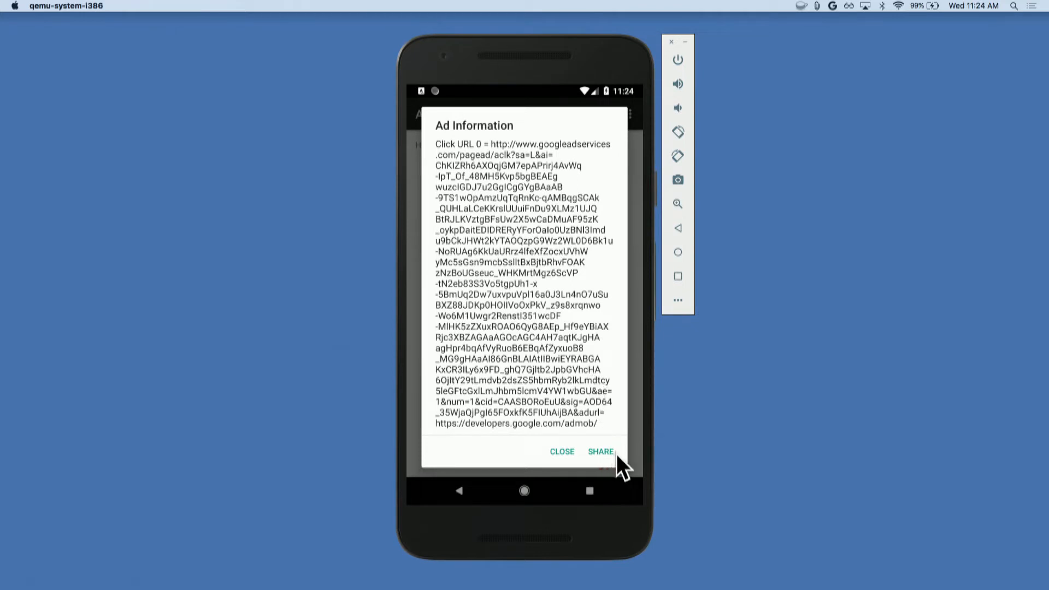
Share the ad's click URL through the Share via sheet.
{"action": "left_click", "coordinate": [600, 451]}
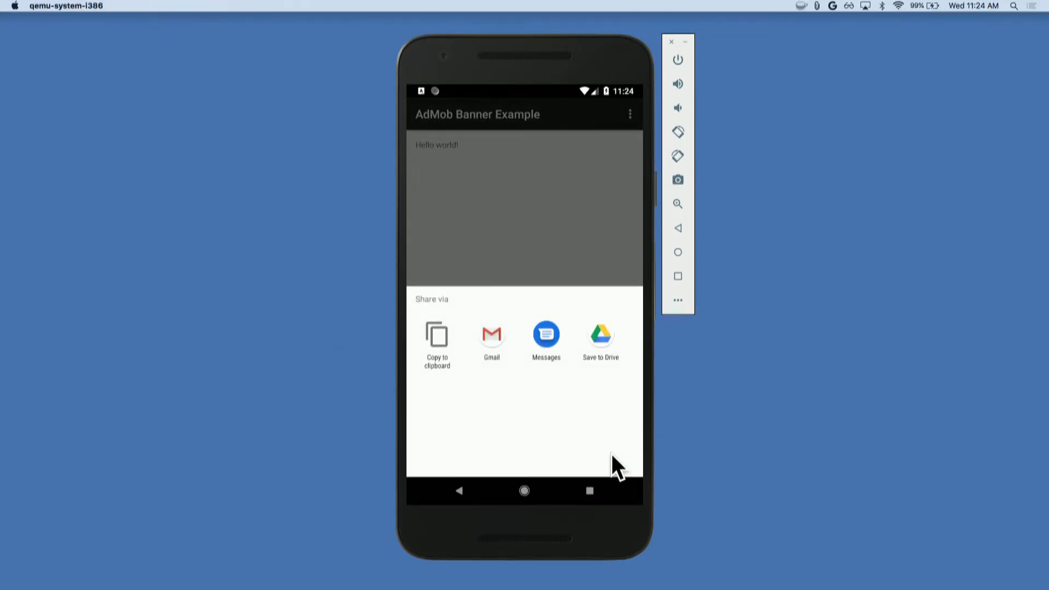
{"action": "mouse_move", "coordinate": [532, 407]}
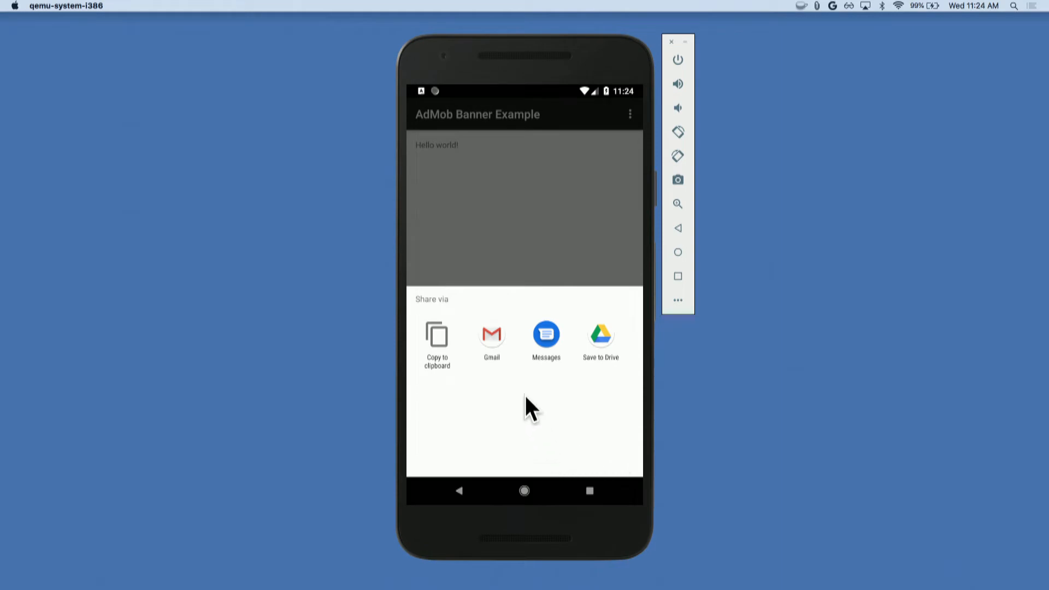
{"action": "mouse_move", "coordinate": [565, 287]}
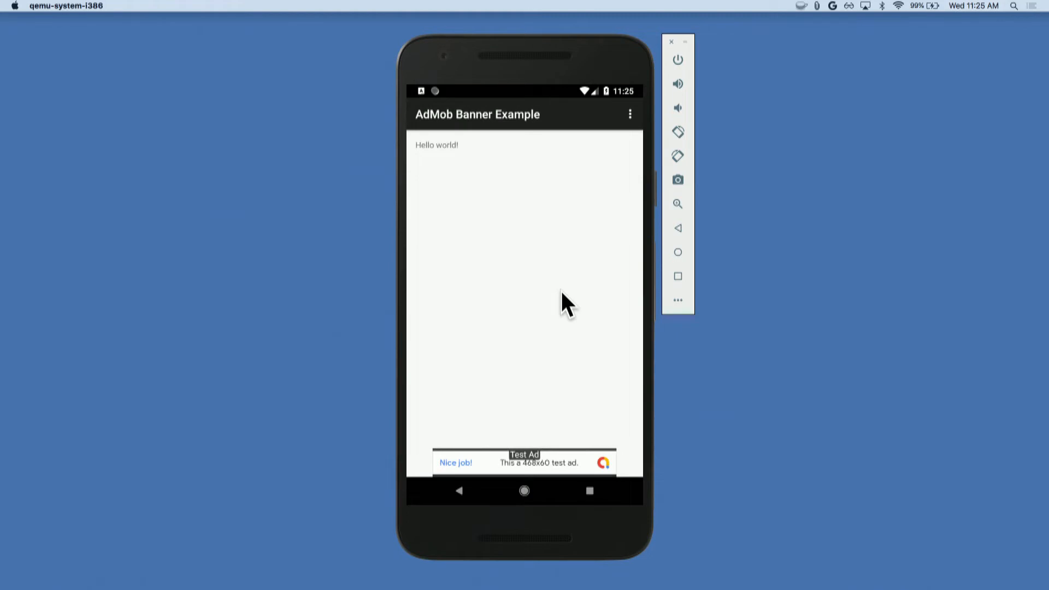
{"action": "mouse_move", "coordinate": [610, 111]}
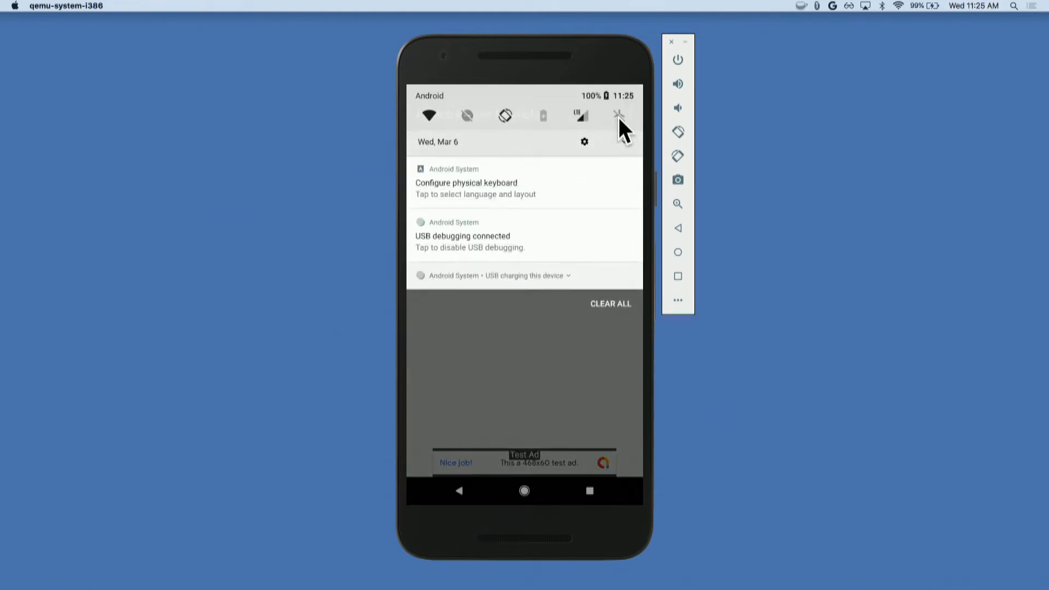
Enable airplane mode from the quick settings to take the device offline.
{"action": "left_click", "coordinate": [618, 115]}
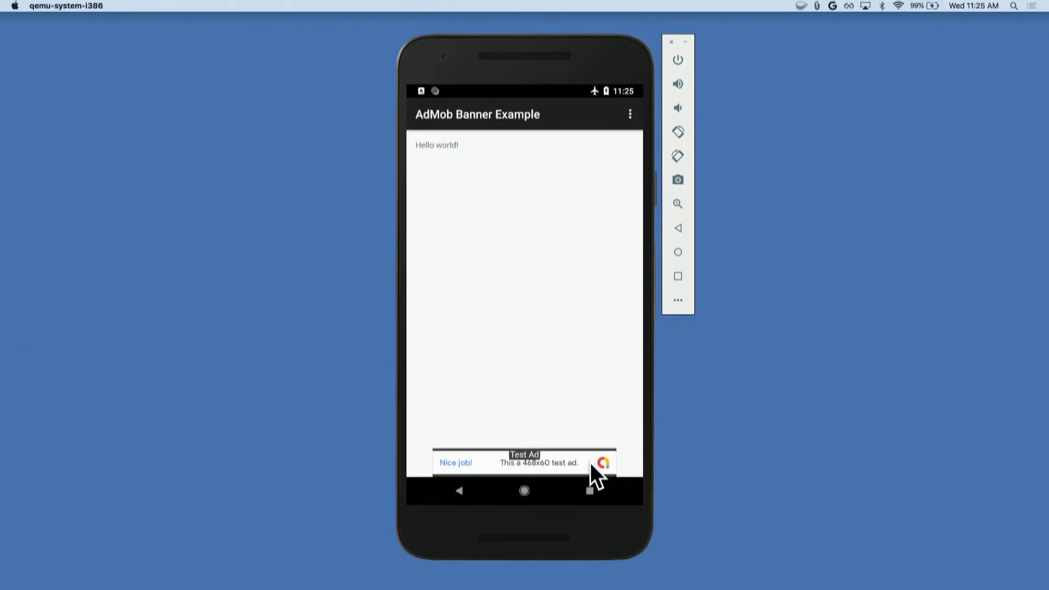
Follow the banner's click-through link in Chrome to the No internet page and show the browser menu.
{"action": "left_click", "coordinate": [523, 462]}
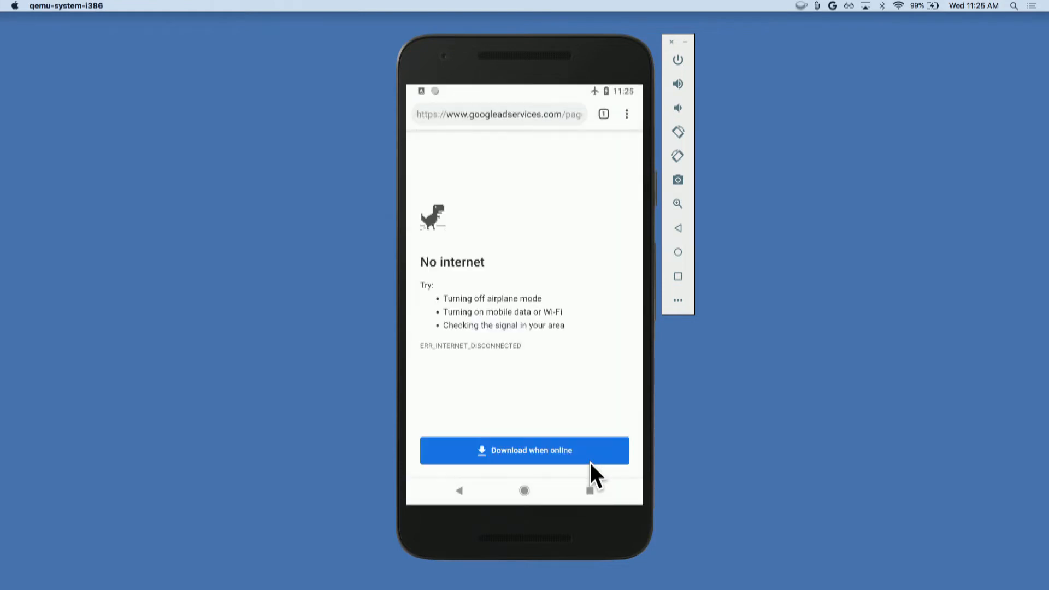
{"action": "mouse_move", "coordinate": [589, 166]}
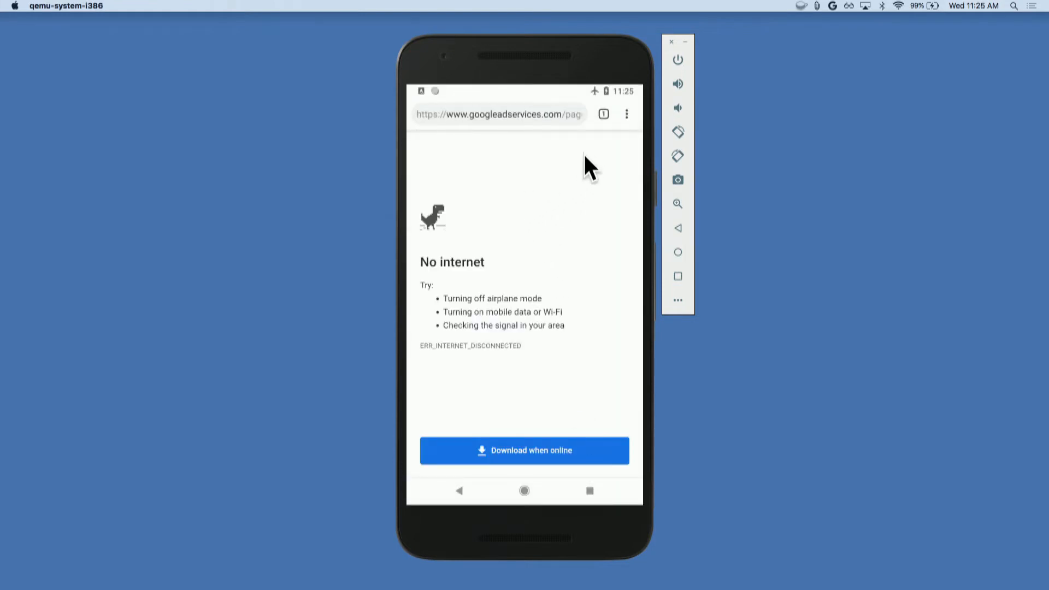
{"action": "left_click", "coordinate": [626, 114]}
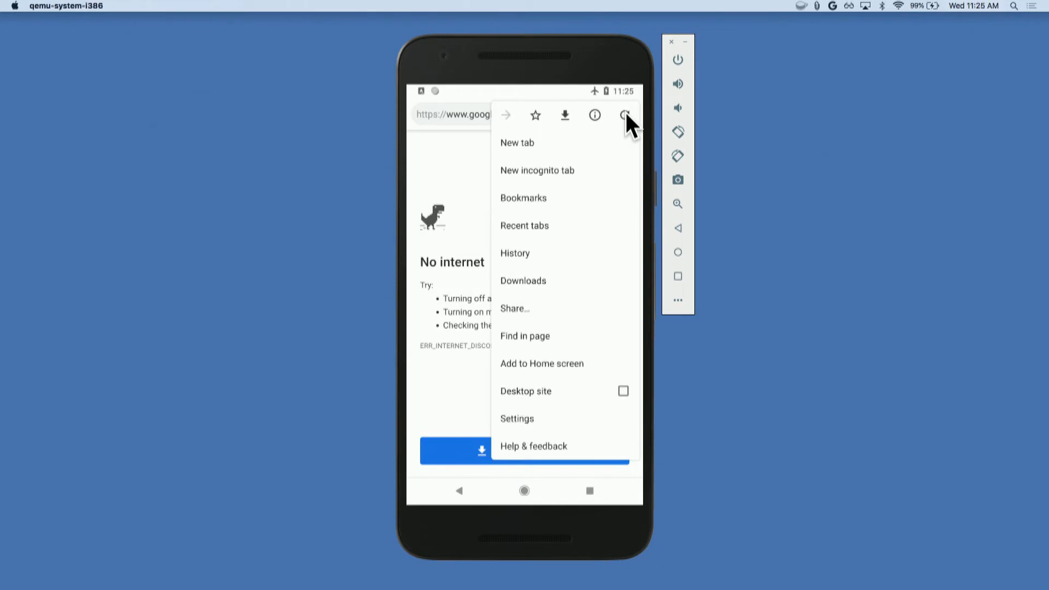
{"action": "mouse_move", "coordinate": [602, 130]}
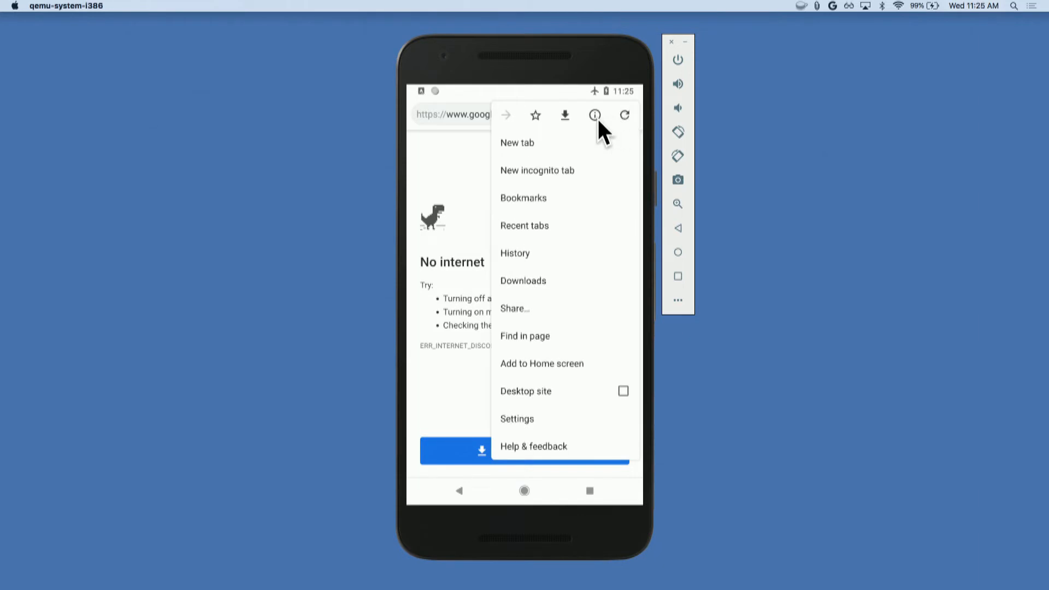